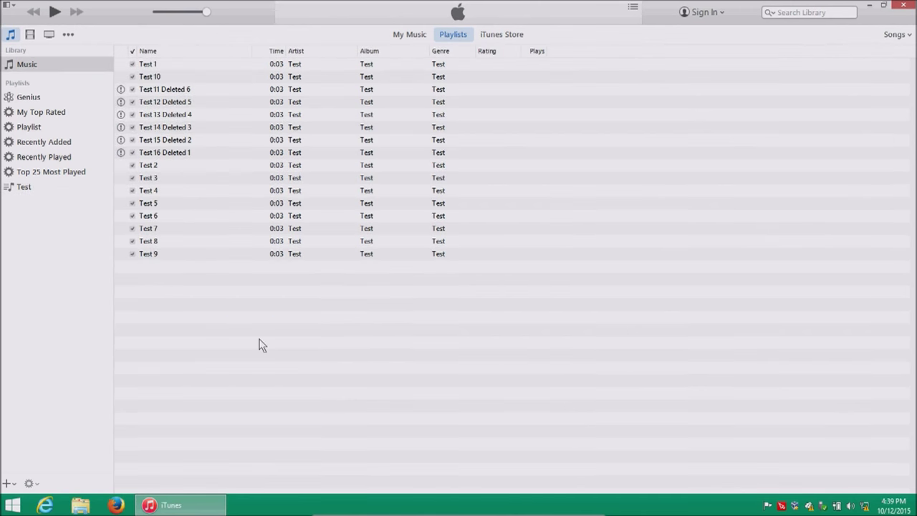
# - Try playing the missing song 'Test 16 Deleted 1', cancel the Locate prompt, and return to the Test playlist
pyautogui.click(24, 186)
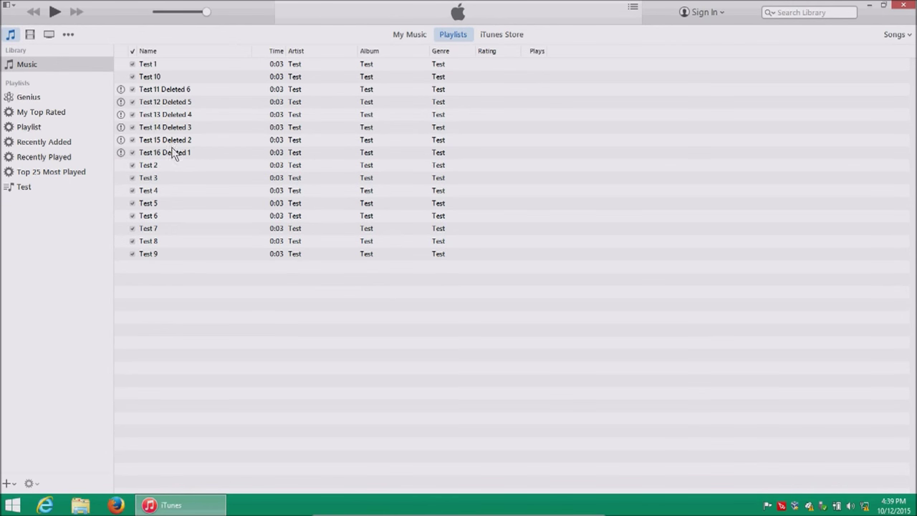
pyautogui.doubleClick(164, 152)
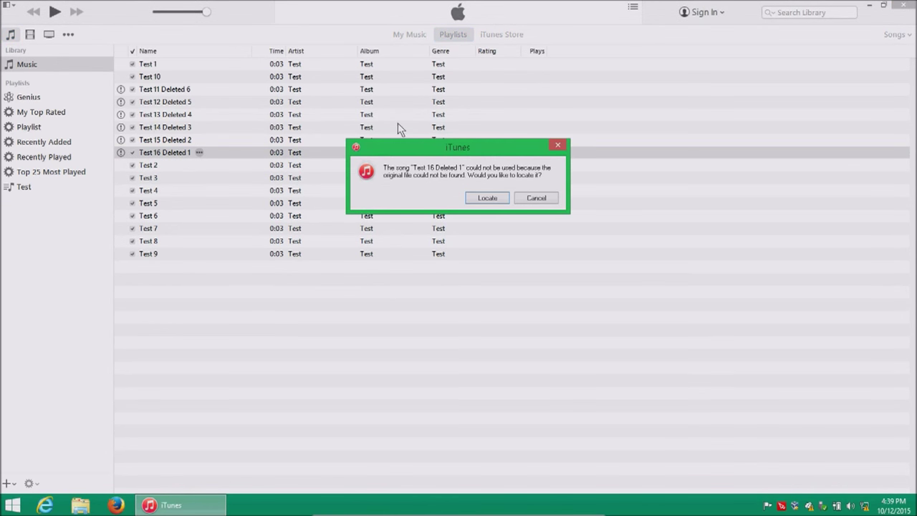
pyautogui.click(536, 197)
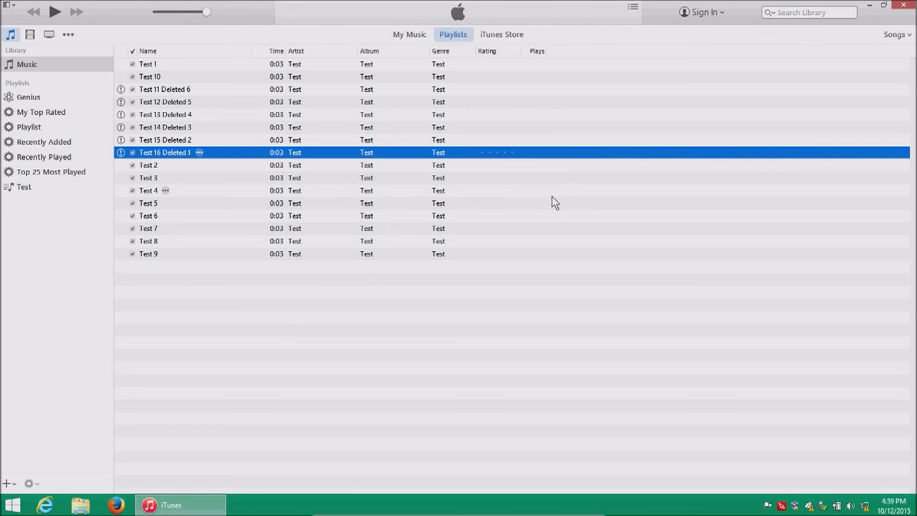
pyautogui.click(351, 320)
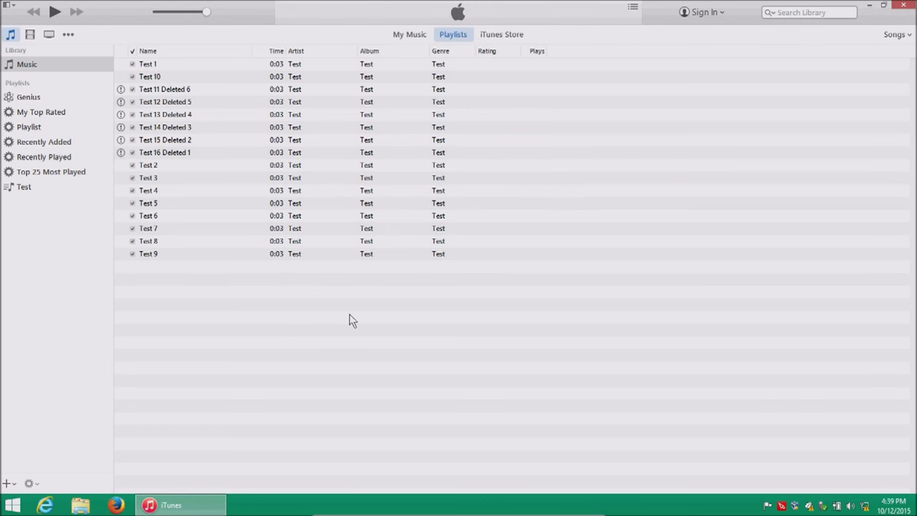
pyautogui.click(23, 186)
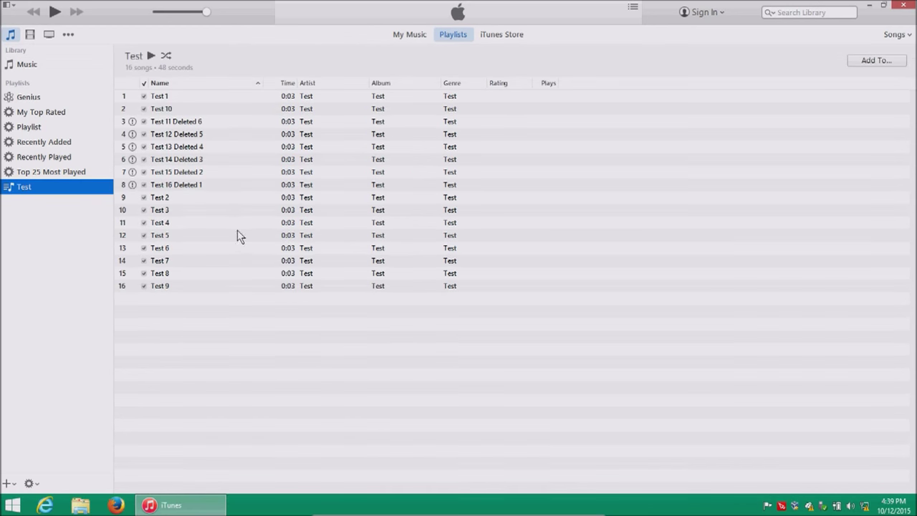
pyautogui.moveTo(38, 239)
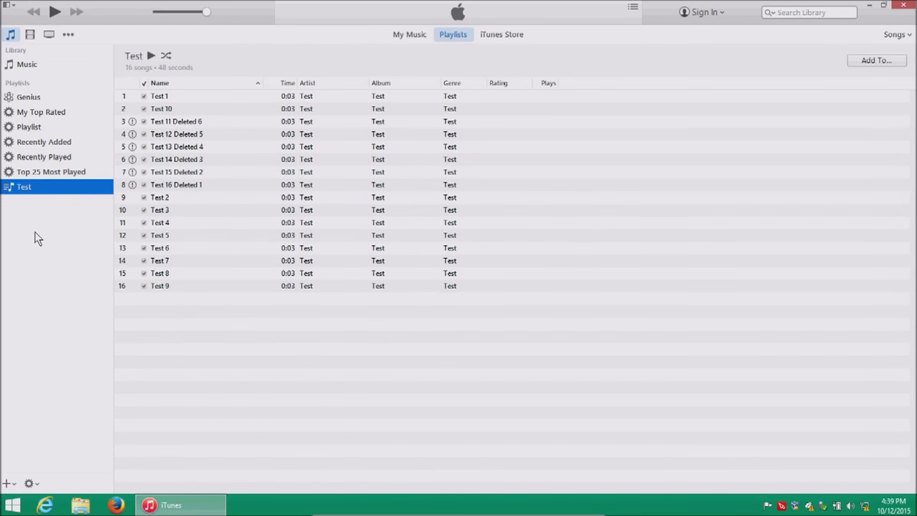
# - Create a regular playlist named 'Existing Music' containing the 10 songs whose files exist
pyautogui.click(7, 482)
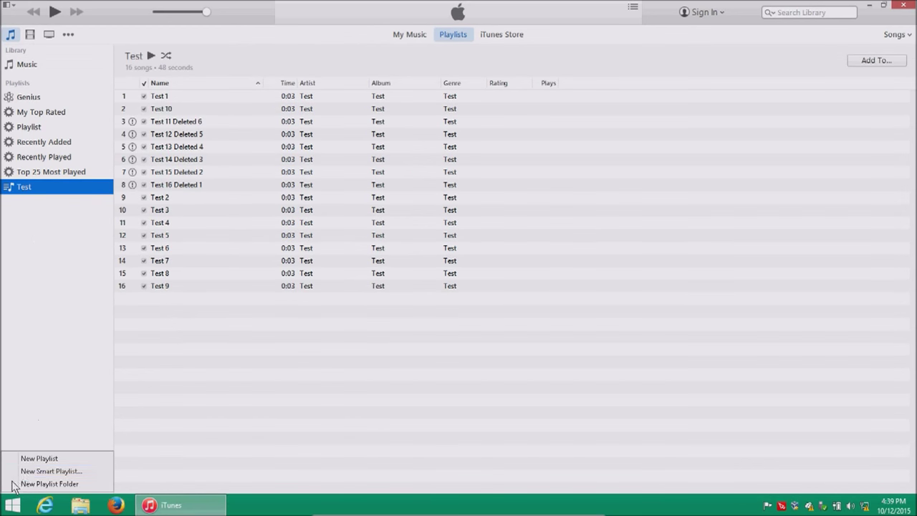
pyautogui.click(39, 458)
pyautogui.write('Existing Music')
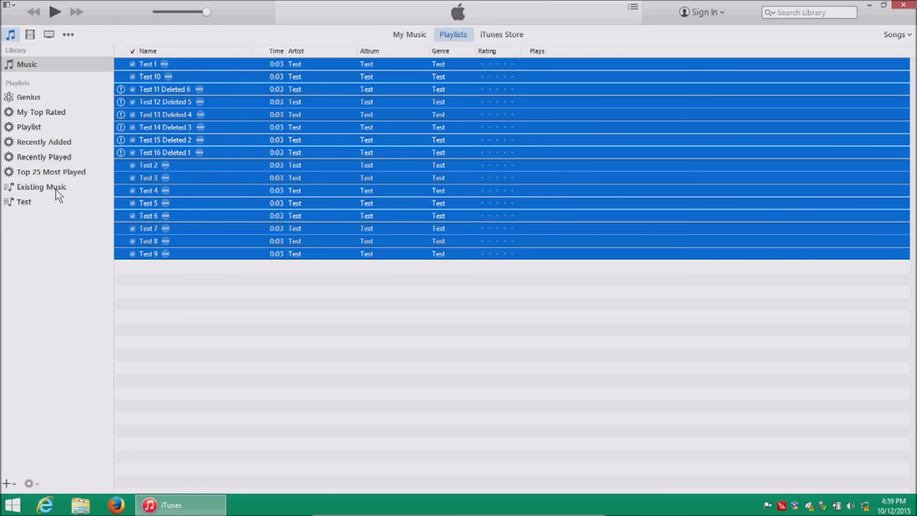
pyautogui.click(41, 186)
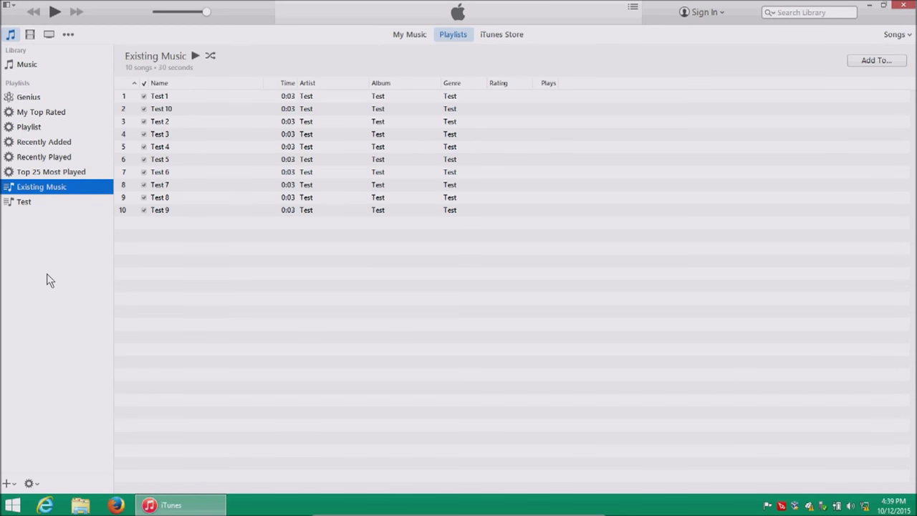
pyautogui.click(7, 483)
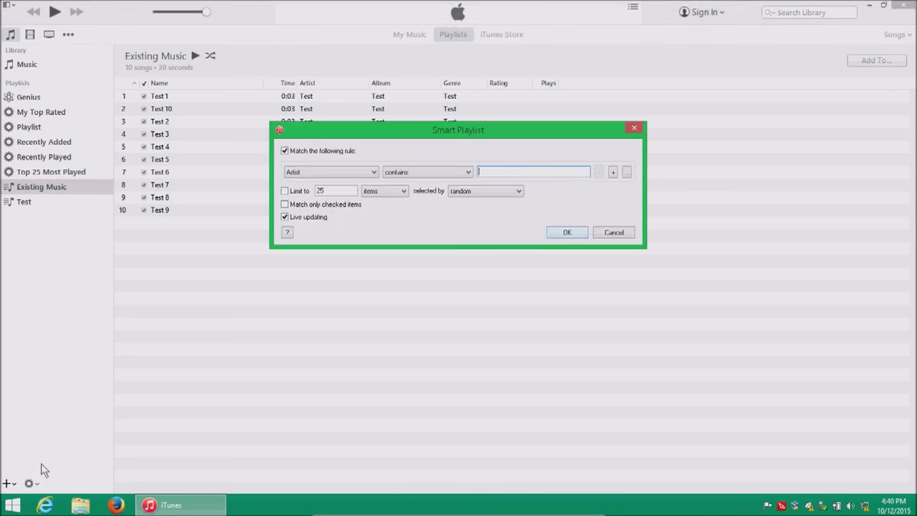
# - Make a smart playlist with rules 'Playlist is Music' and 'Playlist is not Existing Music'
pyautogui.click(331, 171)
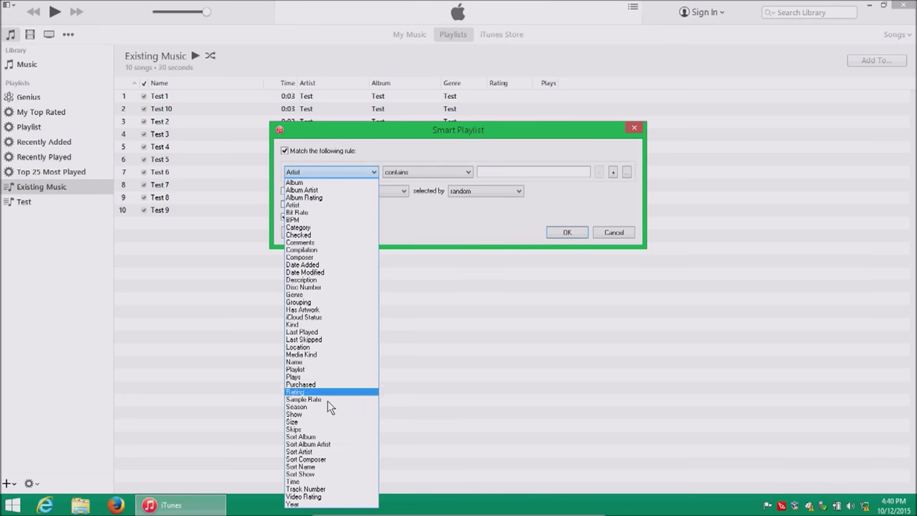
pyautogui.click(295, 369)
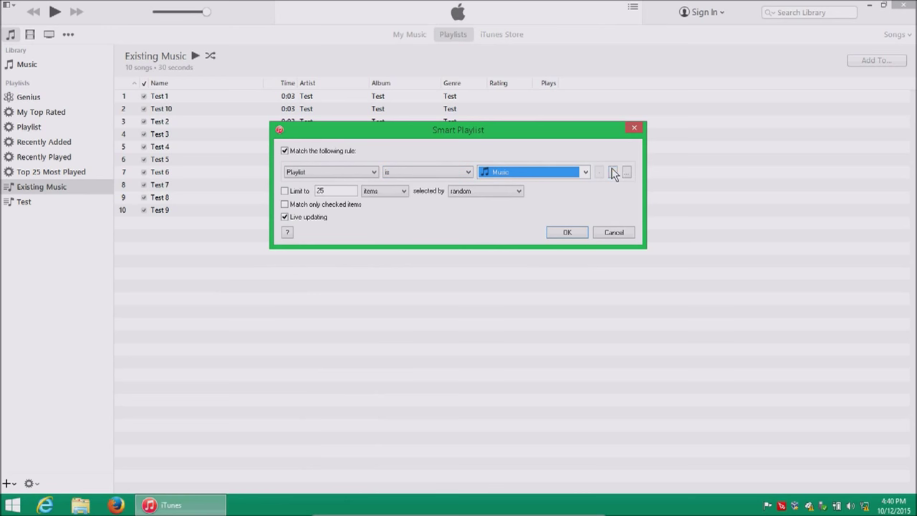
pyautogui.click(613, 172)
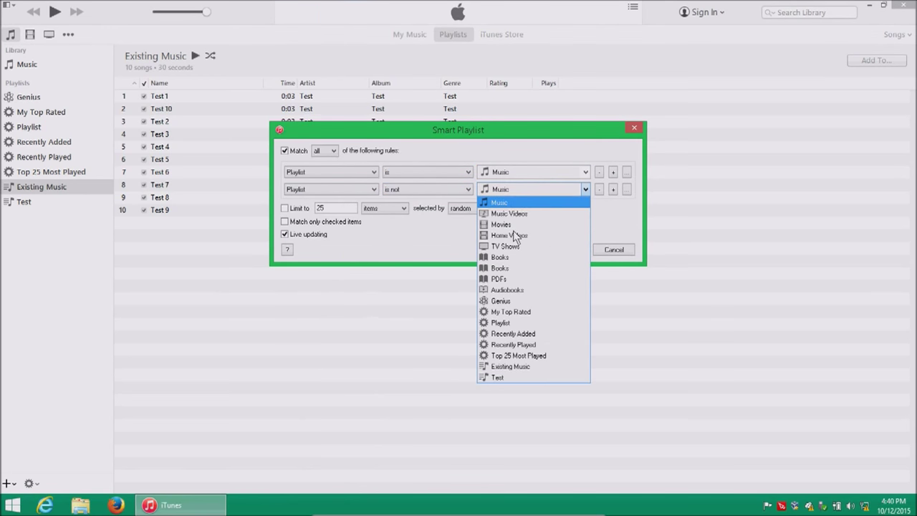
pyautogui.click(510, 366)
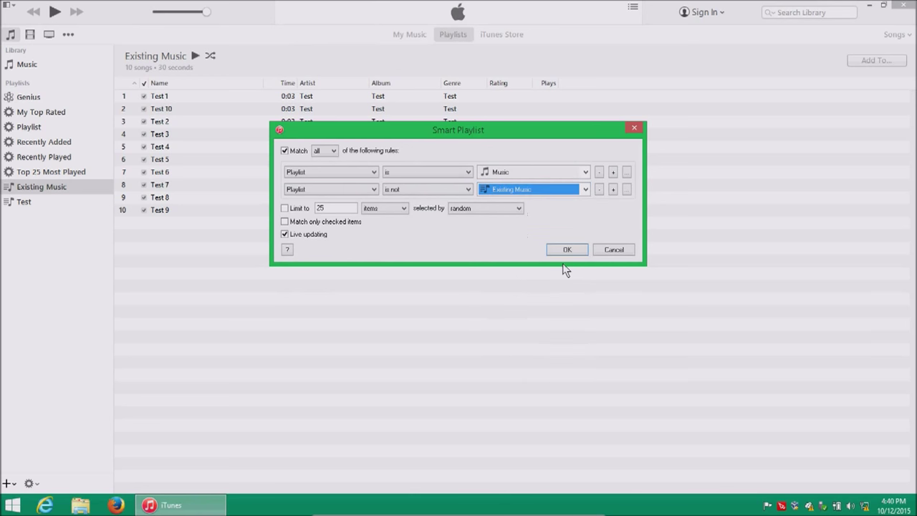
pyautogui.click(566, 249)
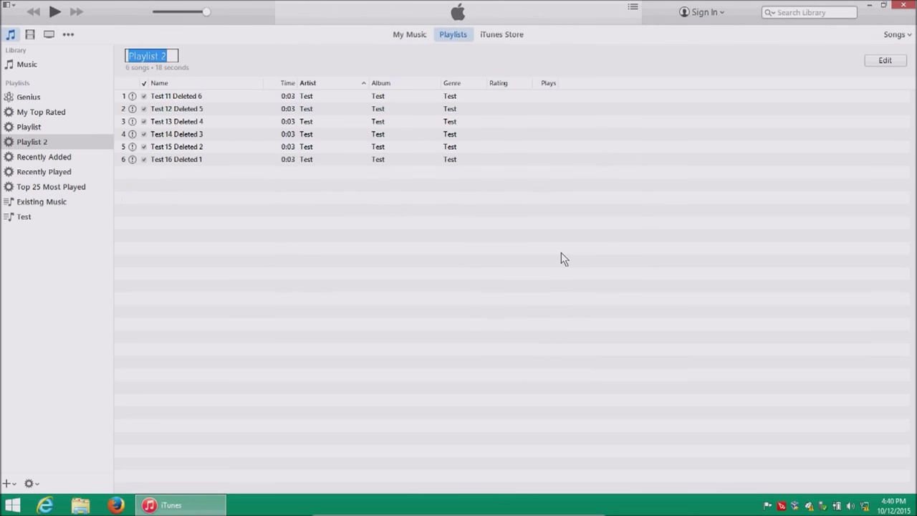
# - Select all six songs in Playlist 2 and delete them from the library
pyautogui.click(175, 159)
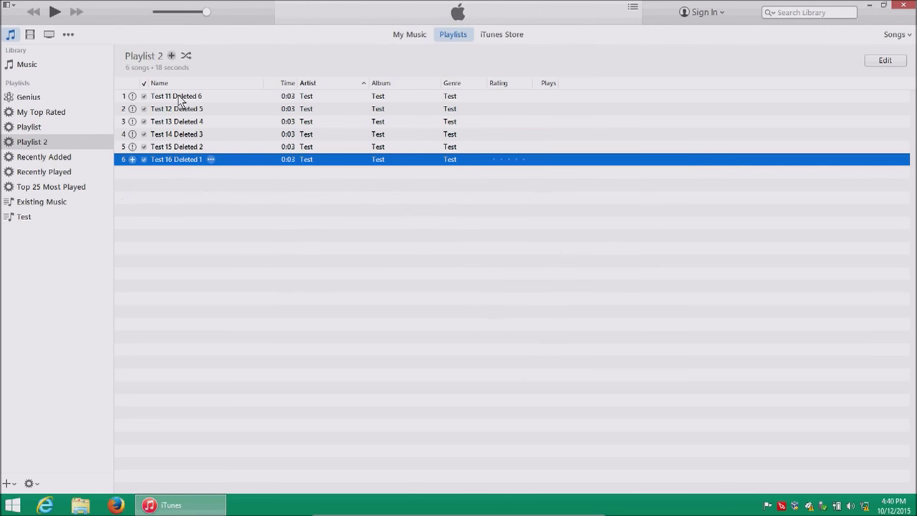
pyautogui.press('ctrl+a')
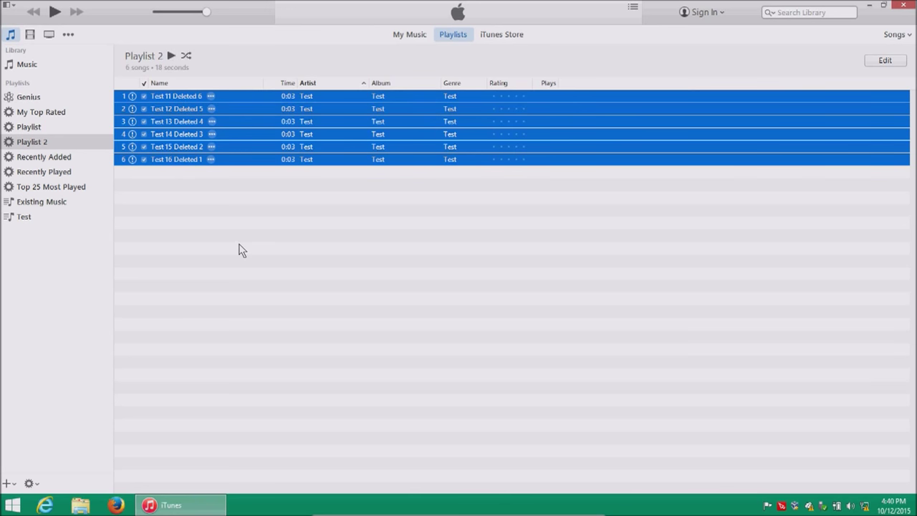
pyautogui.moveTo(238, 248)
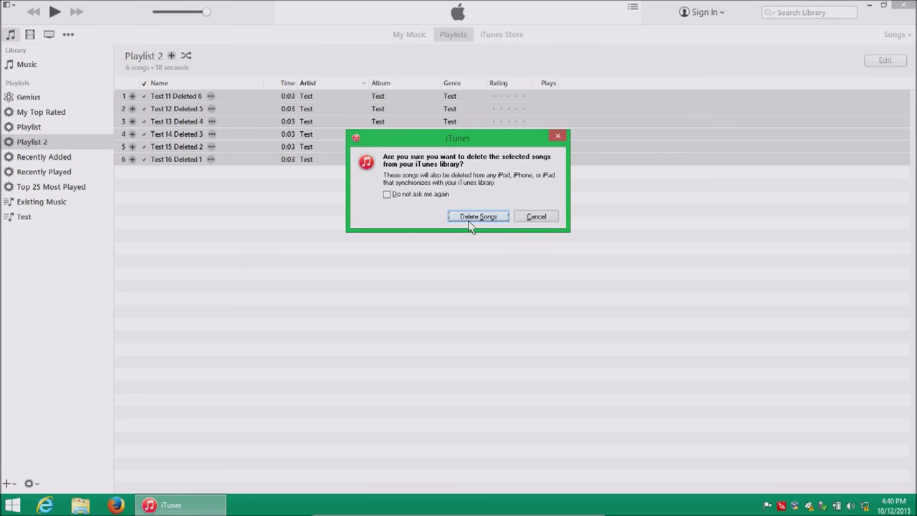
pyautogui.click(477, 216)
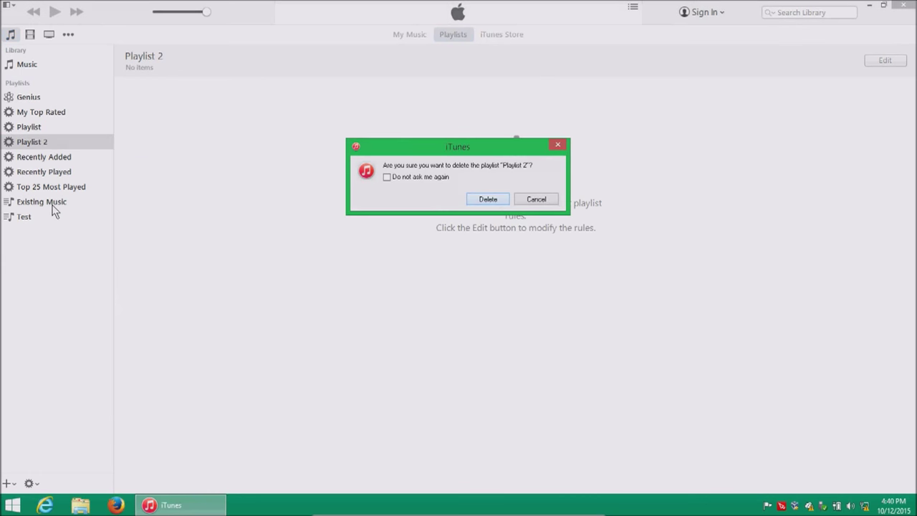
# - Delete the Playlist 2 and Existing Music playlists from the sidebar
pyautogui.click(487, 199)
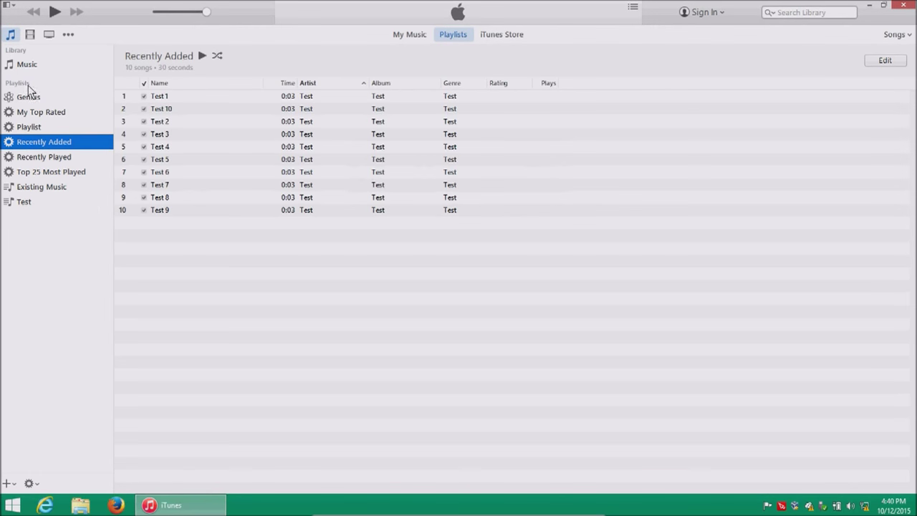
pyautogui.click(27, 64)
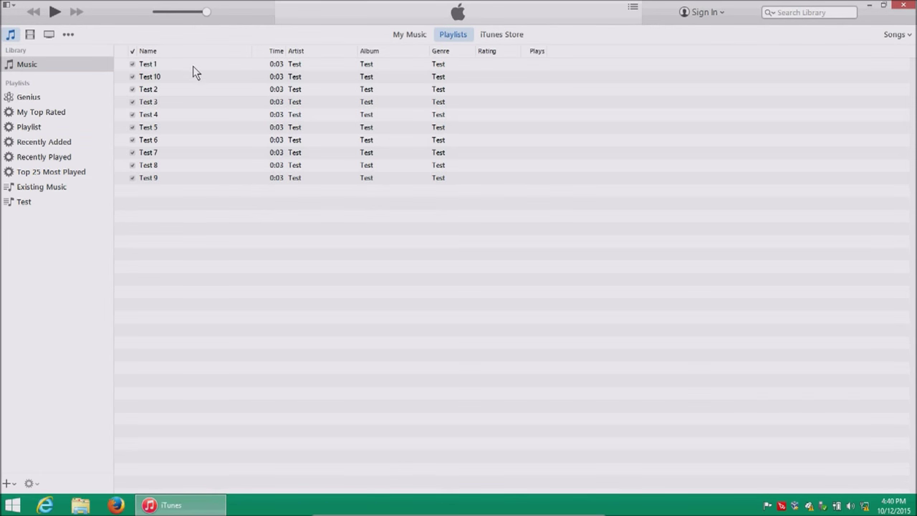
pyautogui.moveTo(211, 223)
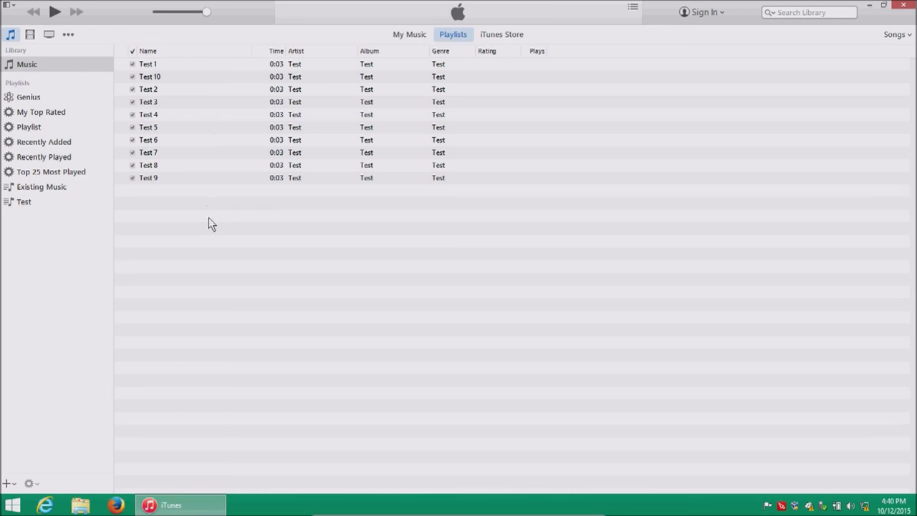
pyautogui.click(40, 186)
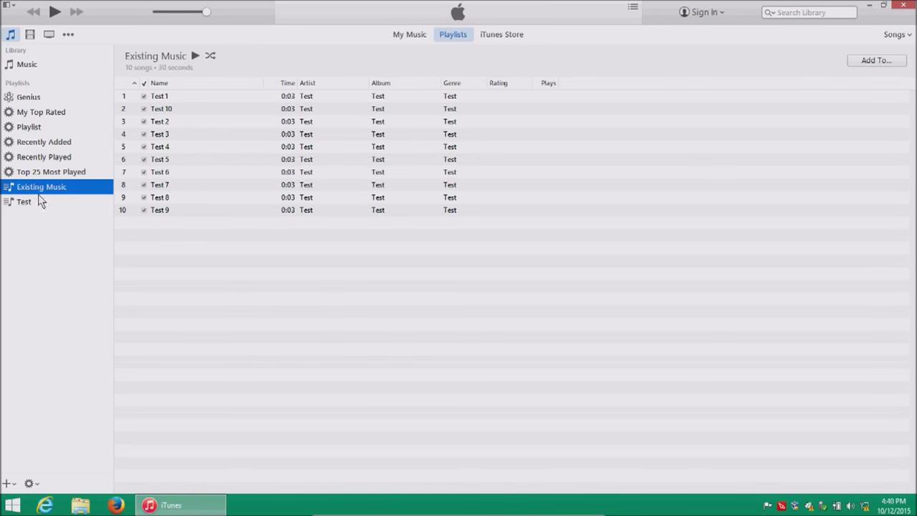
pyautogui.rightClick(41, 186)
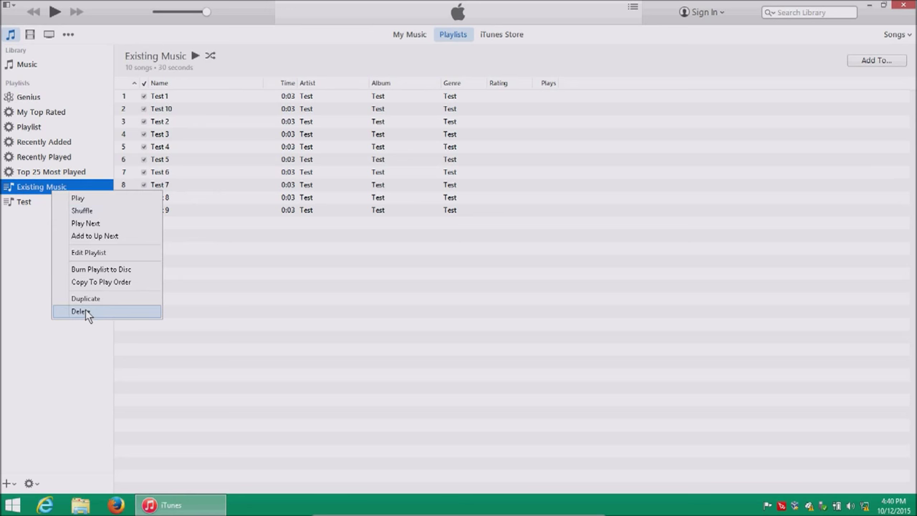
pyautogui.click(81, 311)
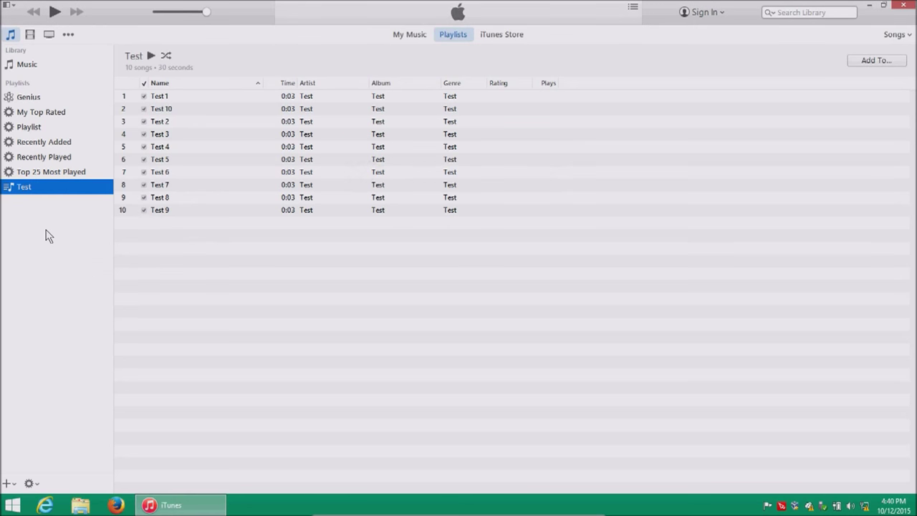